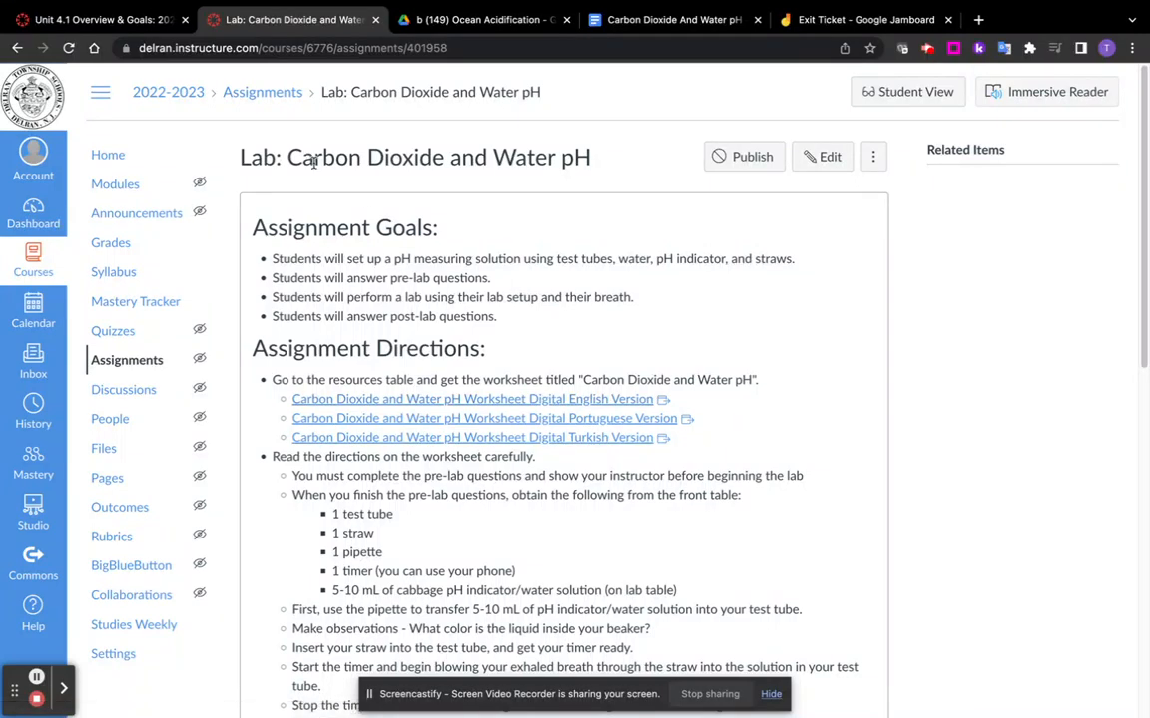
{"action": "mouse_move", "coordinate": [467, 315]}
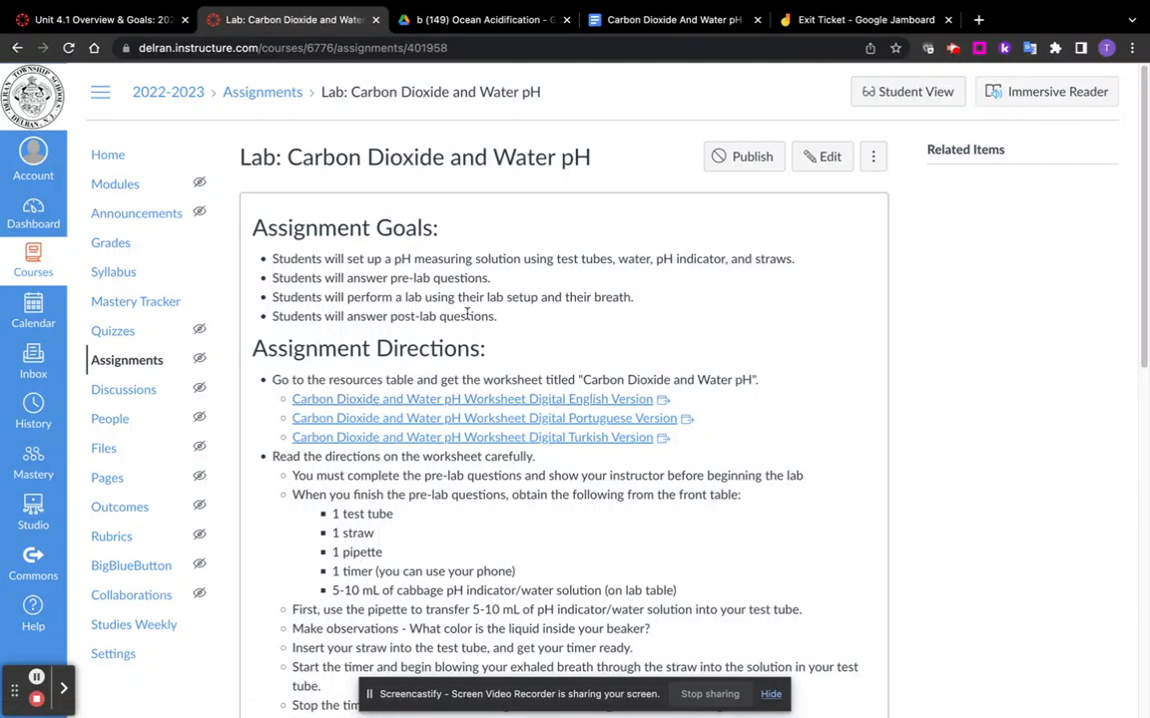
{"action": "mouse_move", "coordinate": [398, 340]}
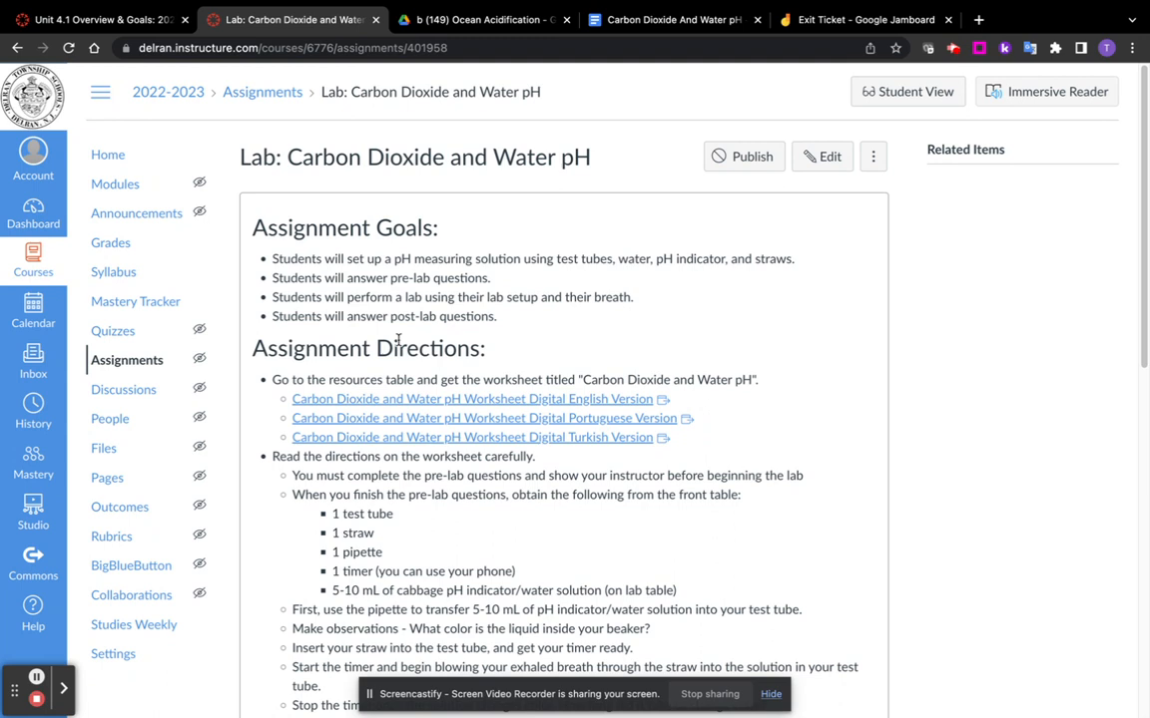
- Switch to the Carbon Dioxide And Water pH worksheet and scroll past the pre-lab questions
{"action": "scroll", "scroll_direction": "down", "scroll_amount": 3}
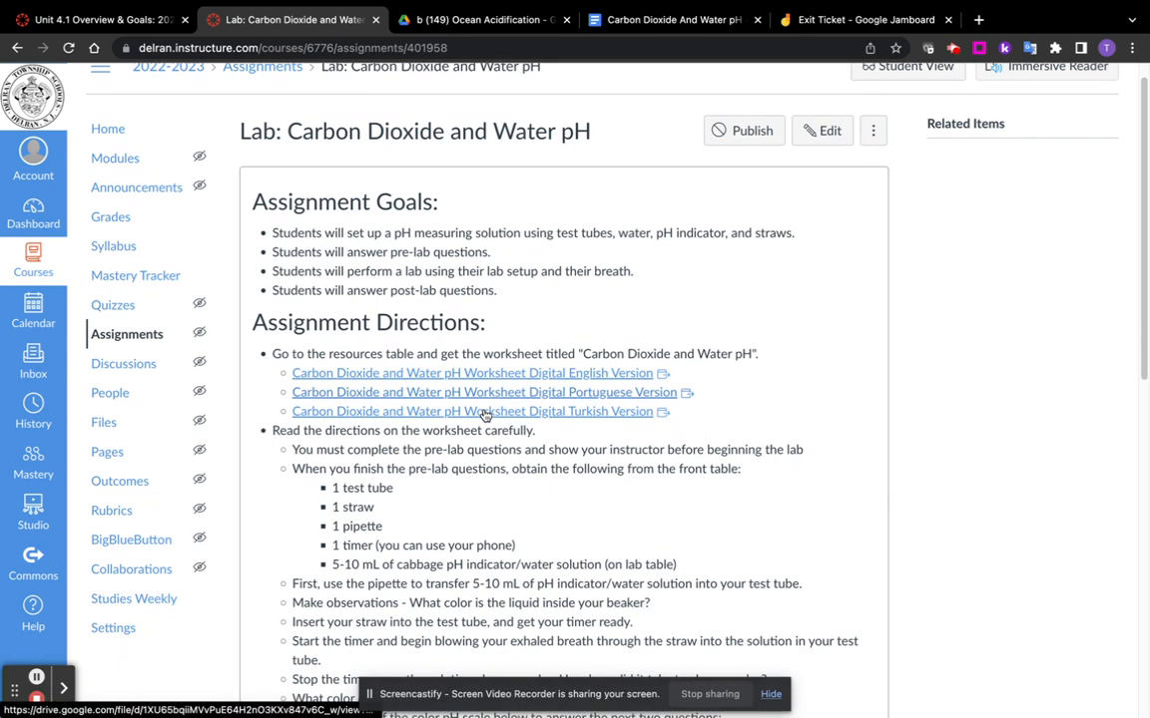
{"action": "scroll", "scroll_direction": "down", "scroll_amount": 3}
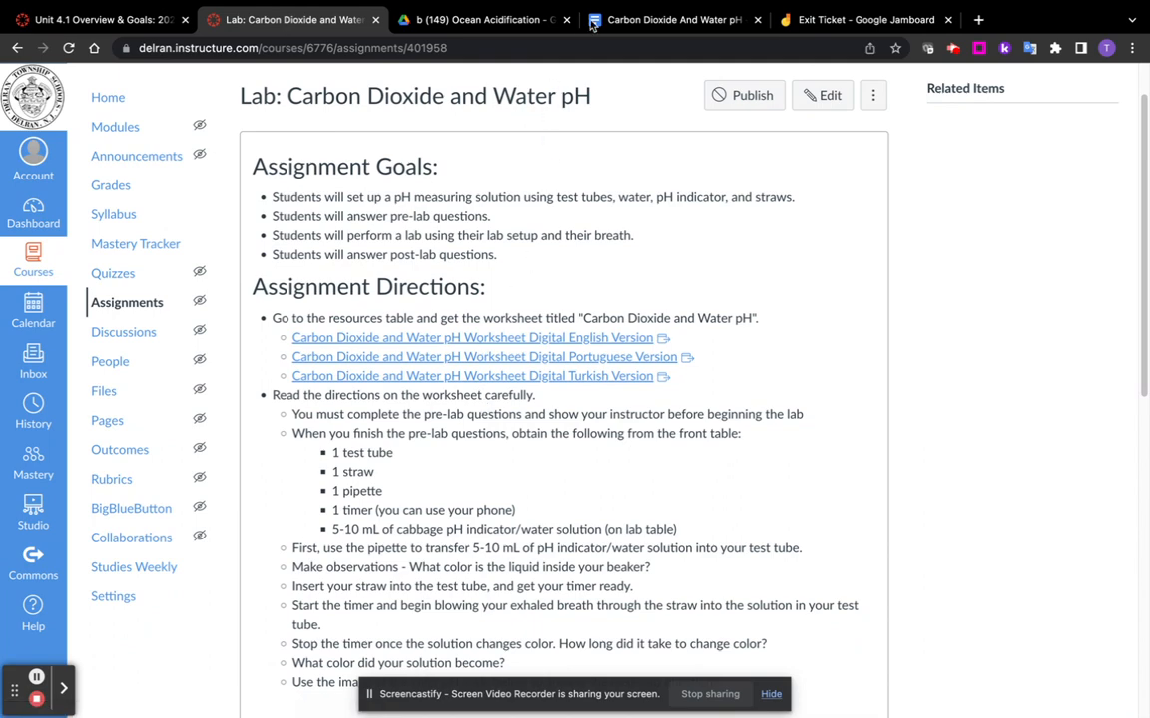
{"action": "left_click", "coordinate": [668, 20]}
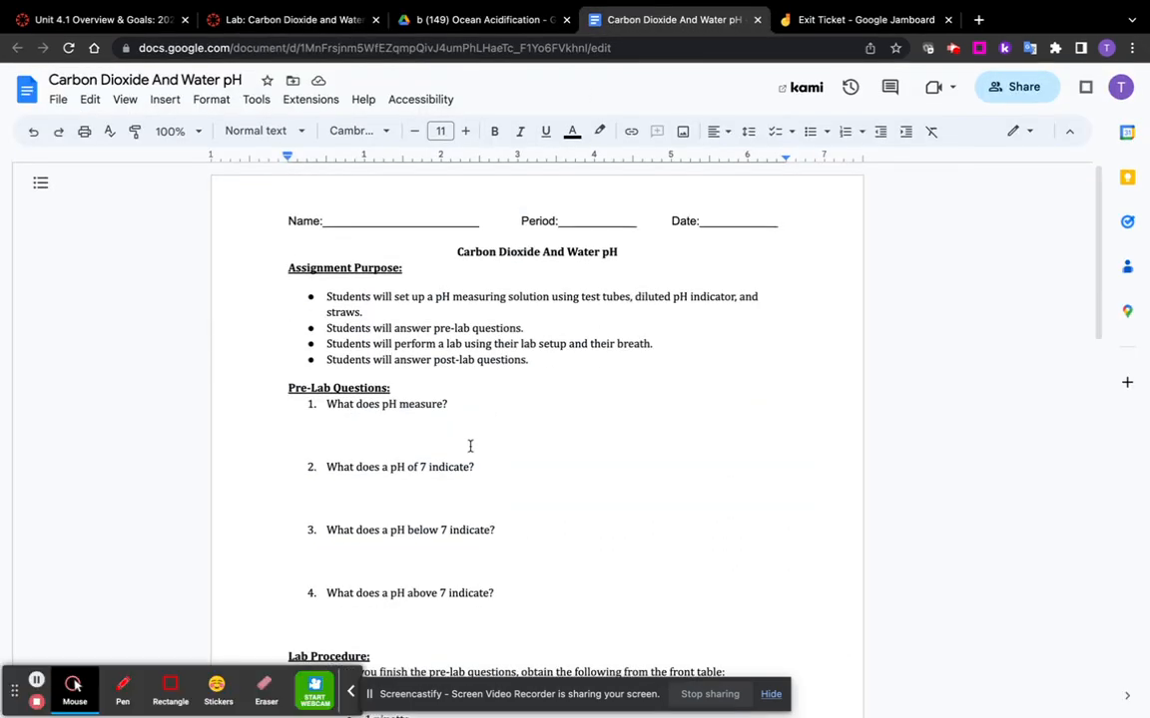
{"action": "scroll", "scroll_direction": "down", "scroll_amount": 3}
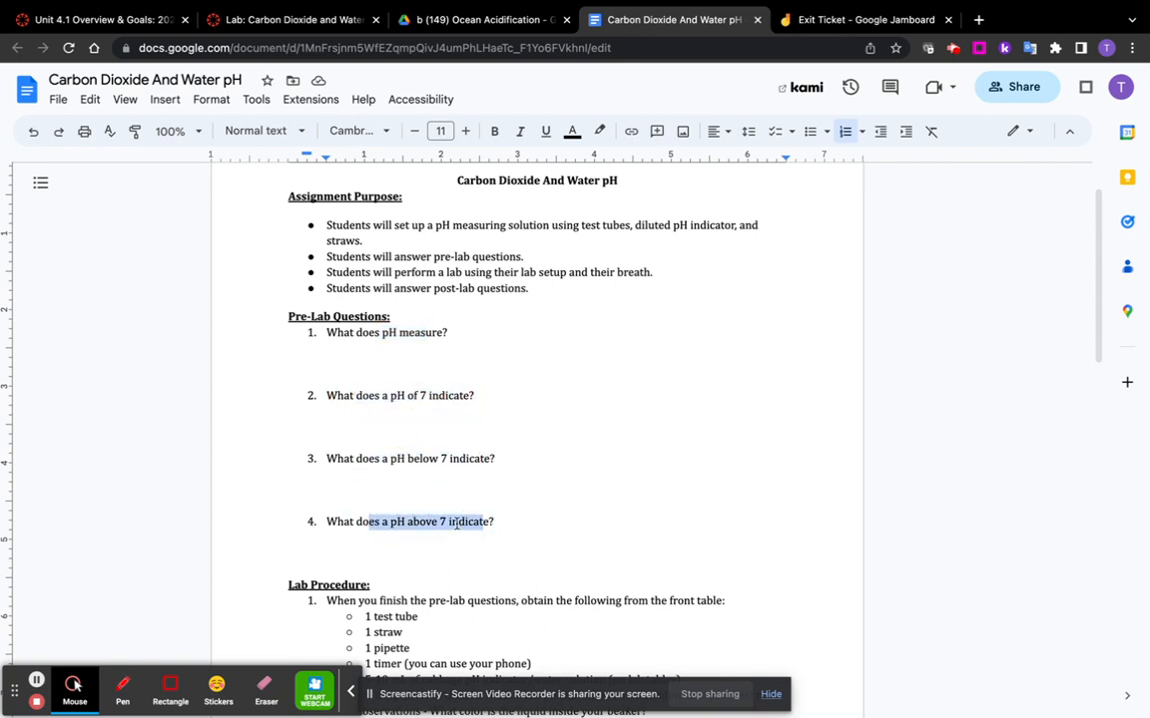
{"action": "scroll", "scroll_direction": "down", "scroll_amount": 3}
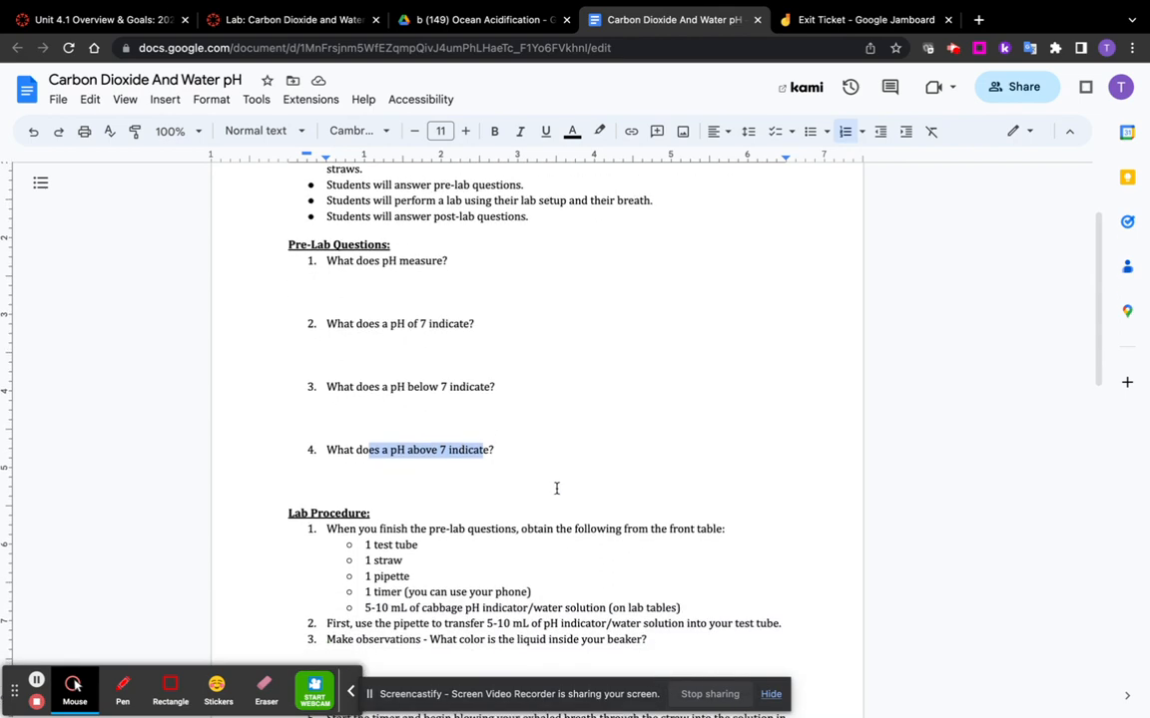
{"action": "scroll", "scroll_direction": "down", "scroll_amount": 3}
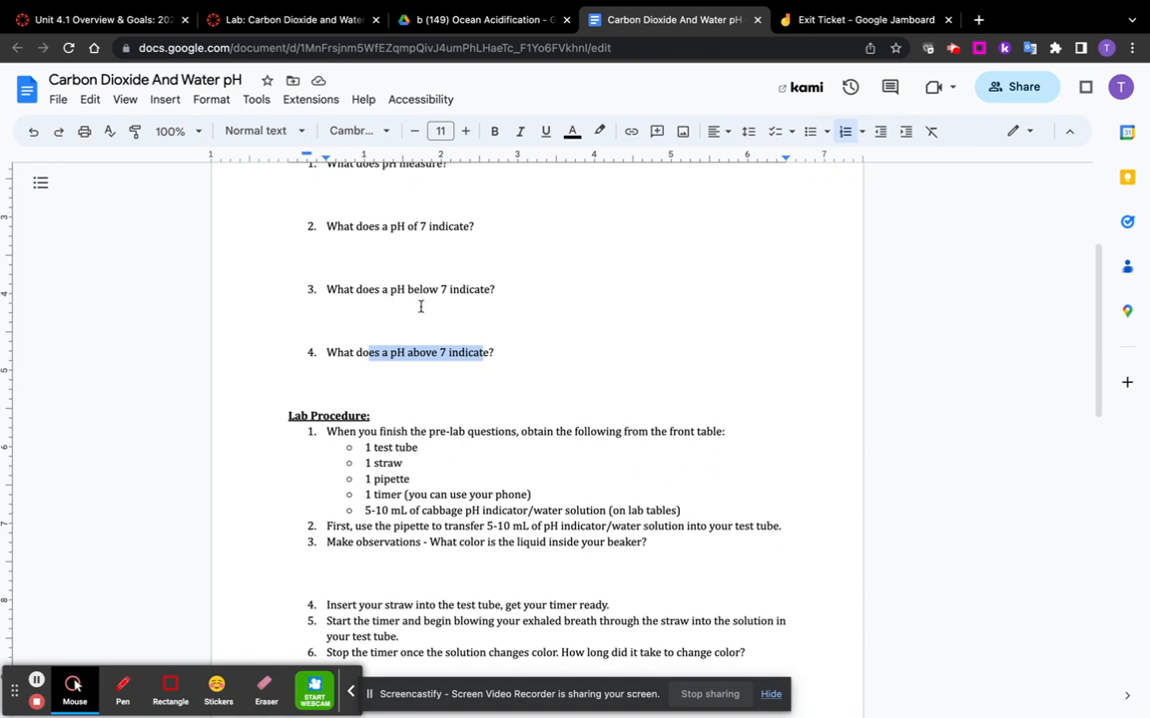
{"action": "scroll", "scroll_direction": "down", "scroll_amount": 3}
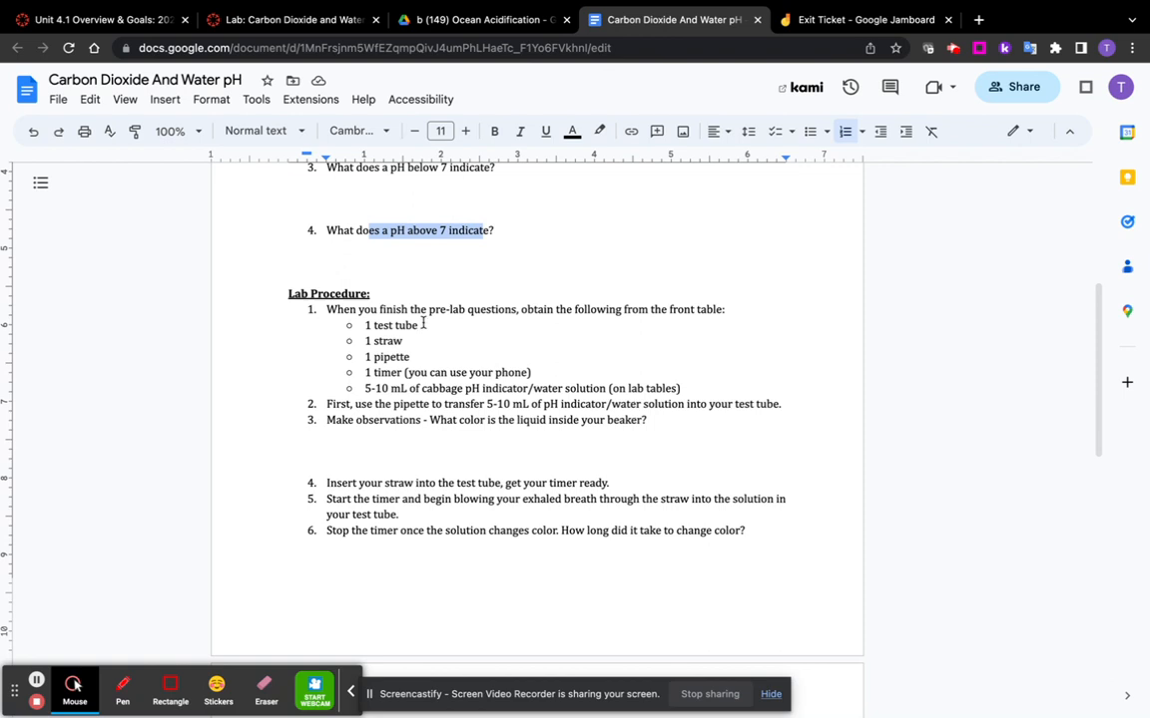
{"action": "mouse_move", "coordinate": [417, 357]}
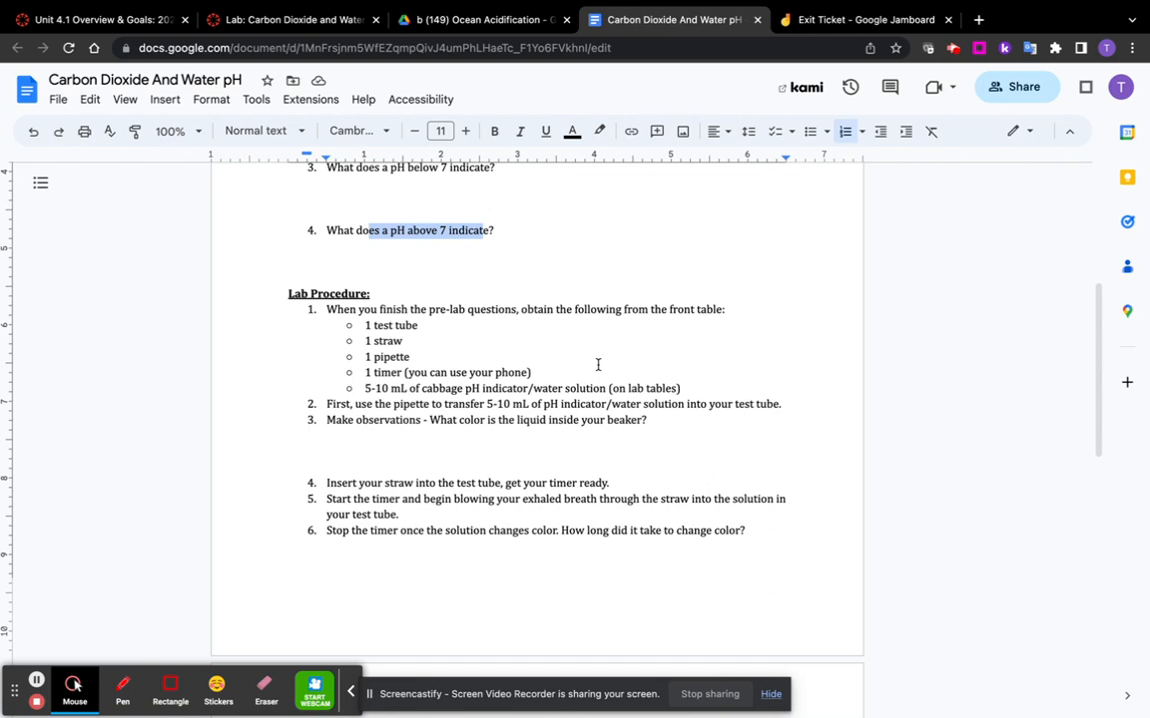
{"action": "mouse_move", "coordinate": [529, 355]}
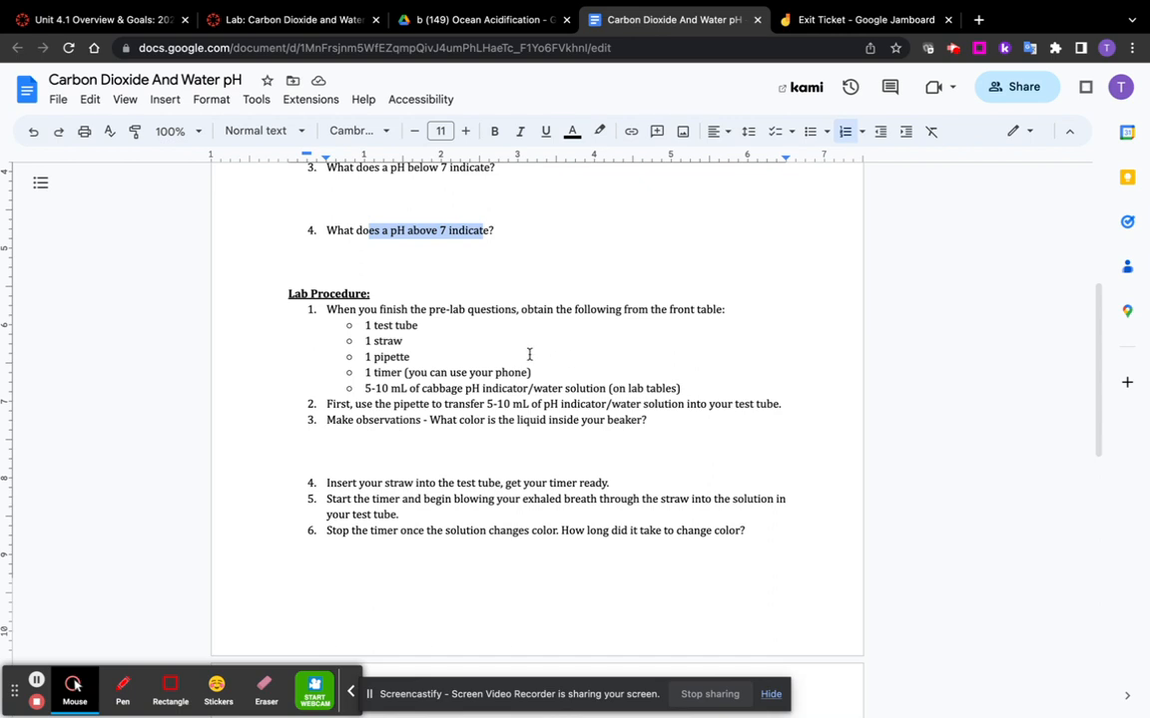
{"action": "scroll", "scroll_direction": "down", "scroll_amount": 3}
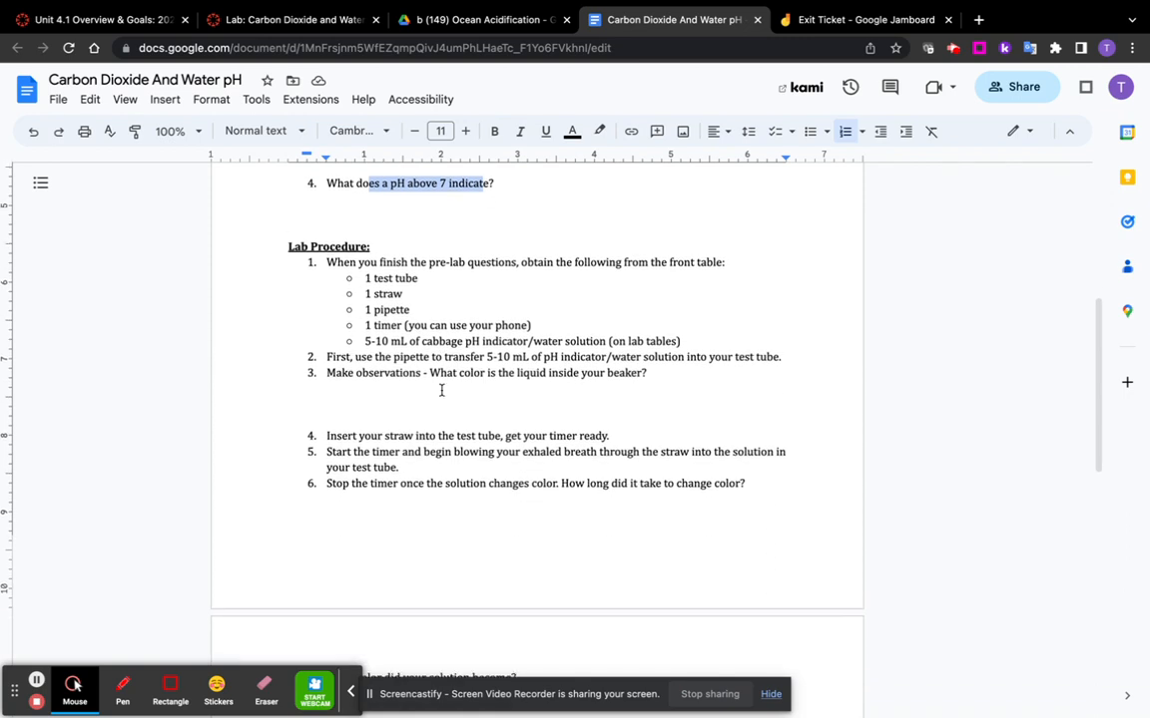
{"action": "scroll", "scroll_direction": "down", "scroll_amount": 3}
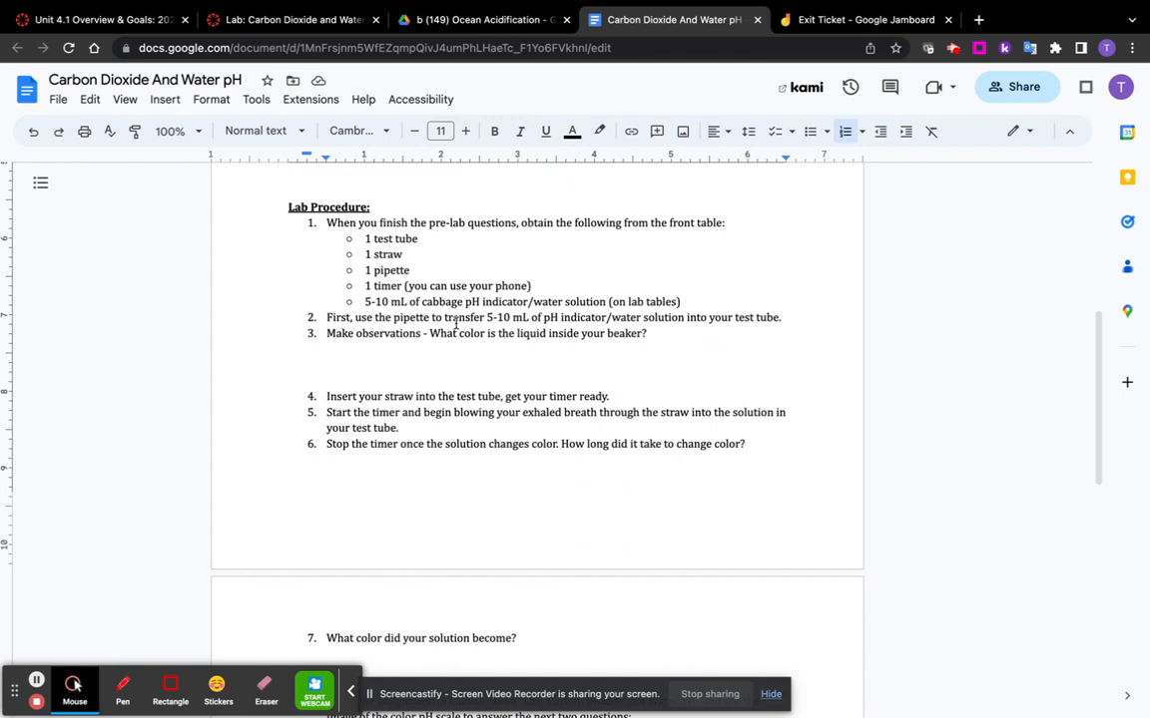
{"action": "mouse_move", "coordinate": [251, 346]}
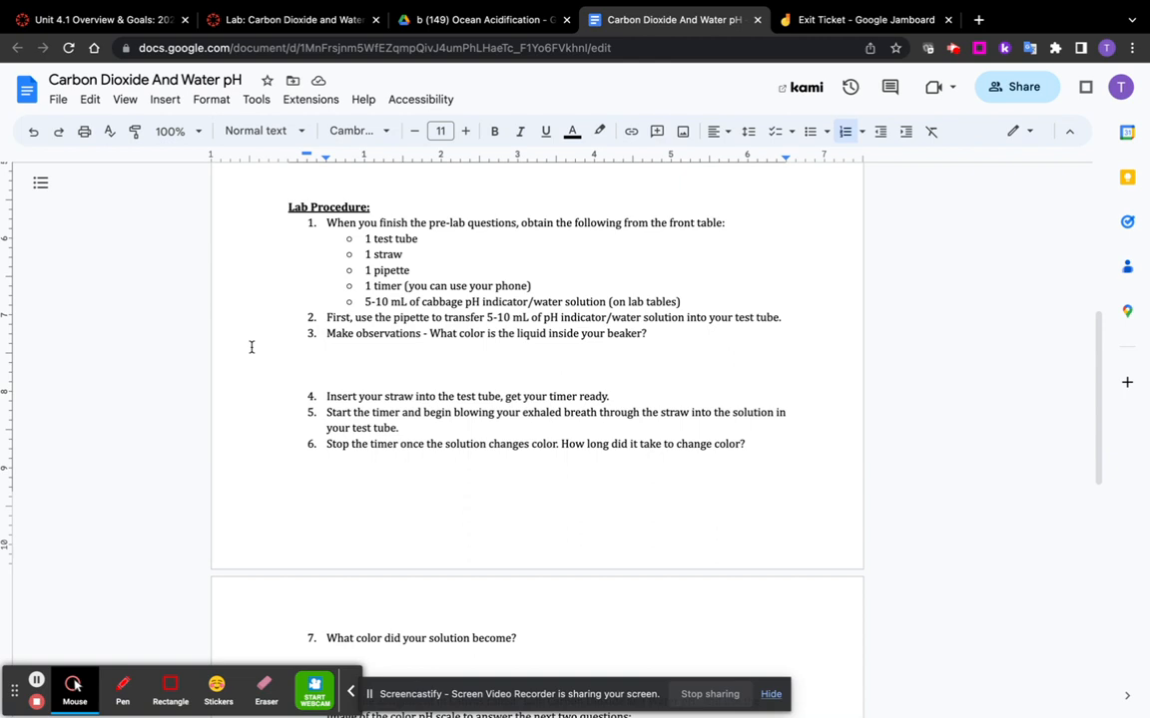
{"action": "left_click_drag", "start_coordinate": [426, 333], "coordinate": [588, 333]}
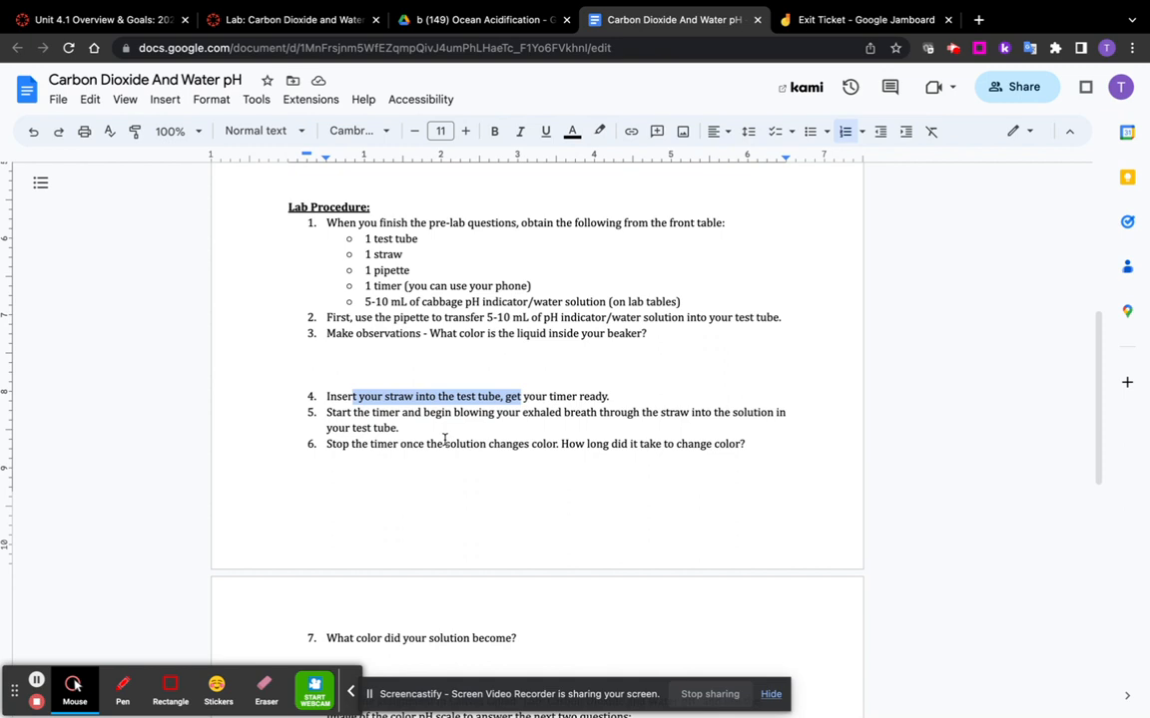
{"action": "mouse_move", "coordinate": [440, 443]}
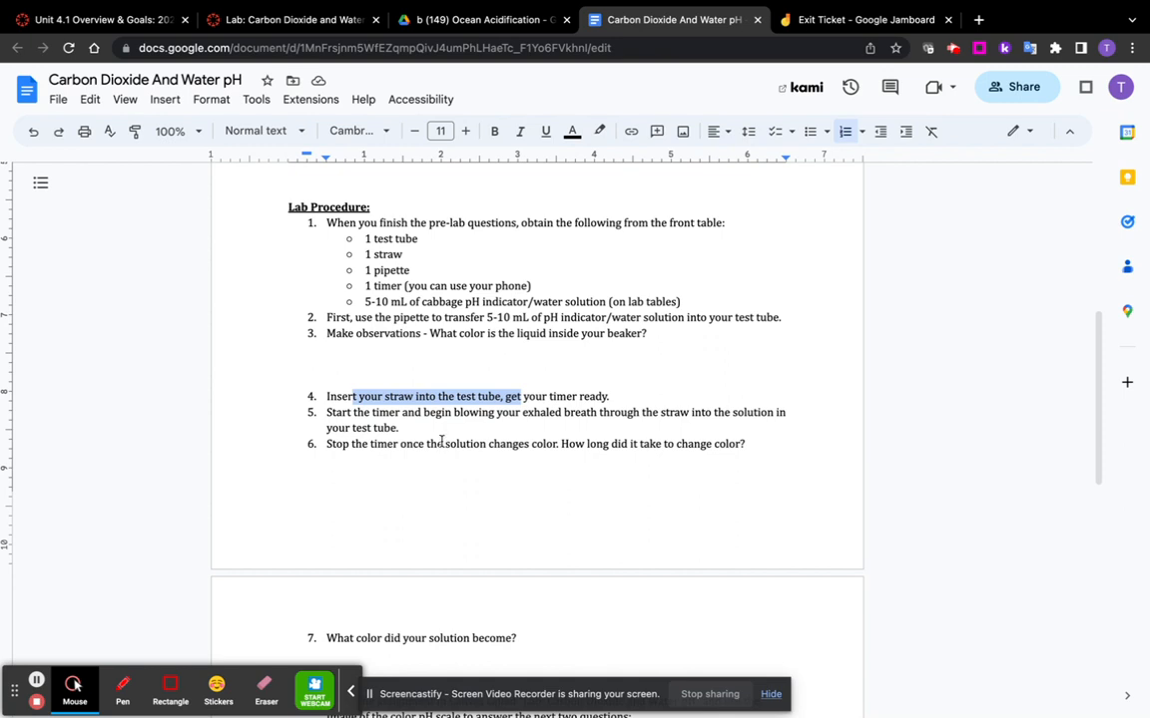
{"action": "mouse_move", "coordinate": [445, 443]}
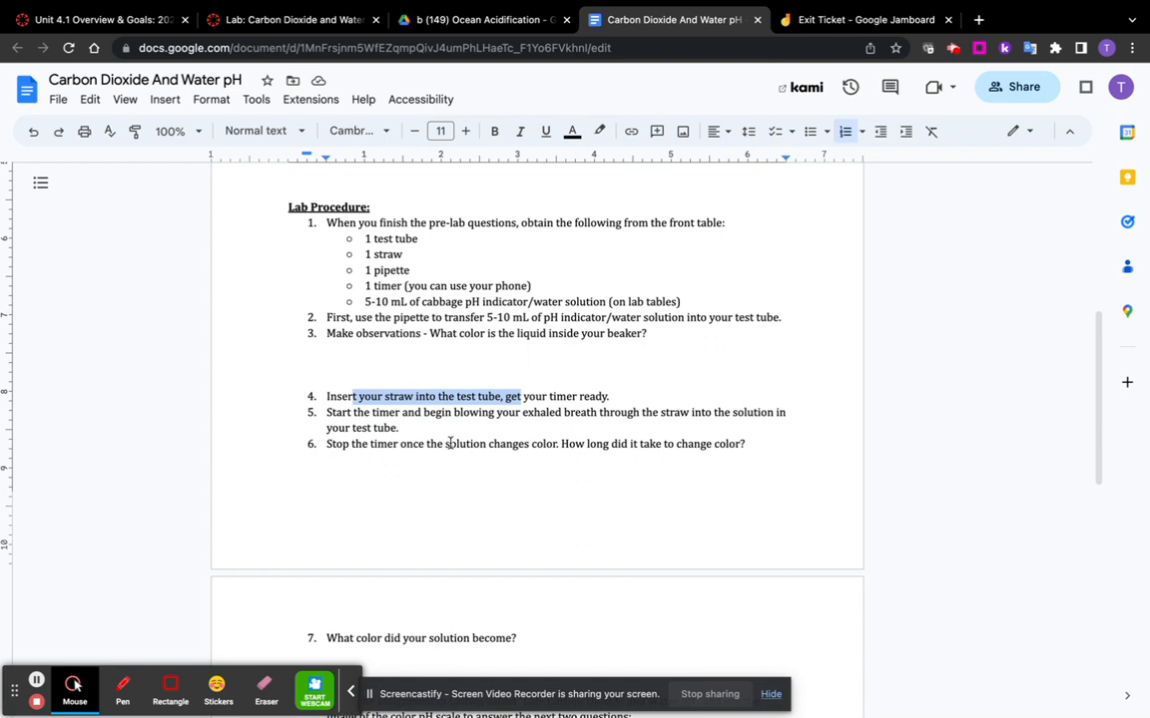
{"action": "mouse_move", "coordinate": [449, 437]}
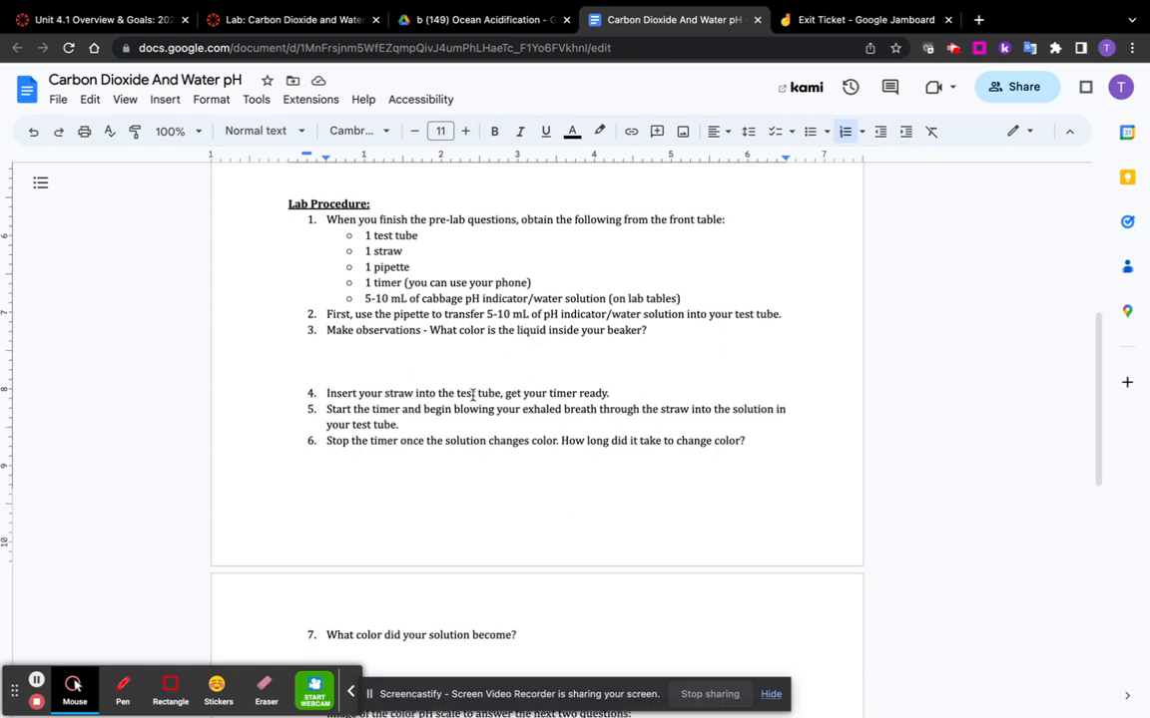
{"action": "scroll", "scroll_direction": "down", "scroll_amount": 3}
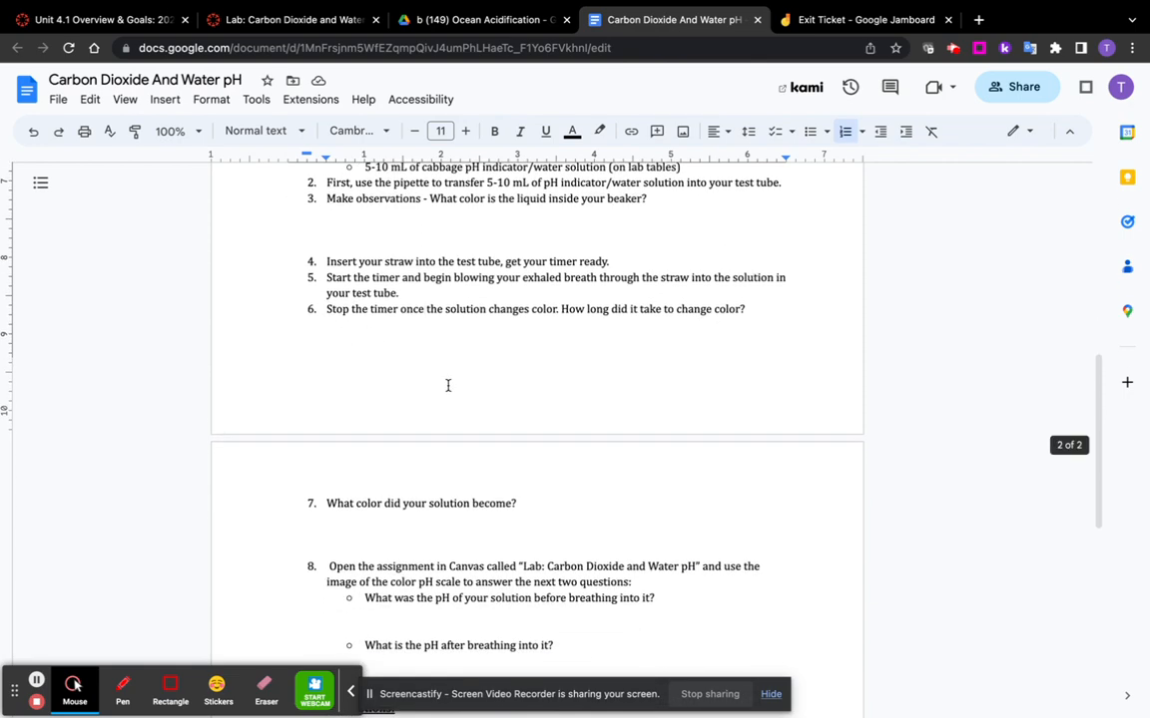
{"action": "scroll", "scroll_direction": "down", "scroll_amount": 3}
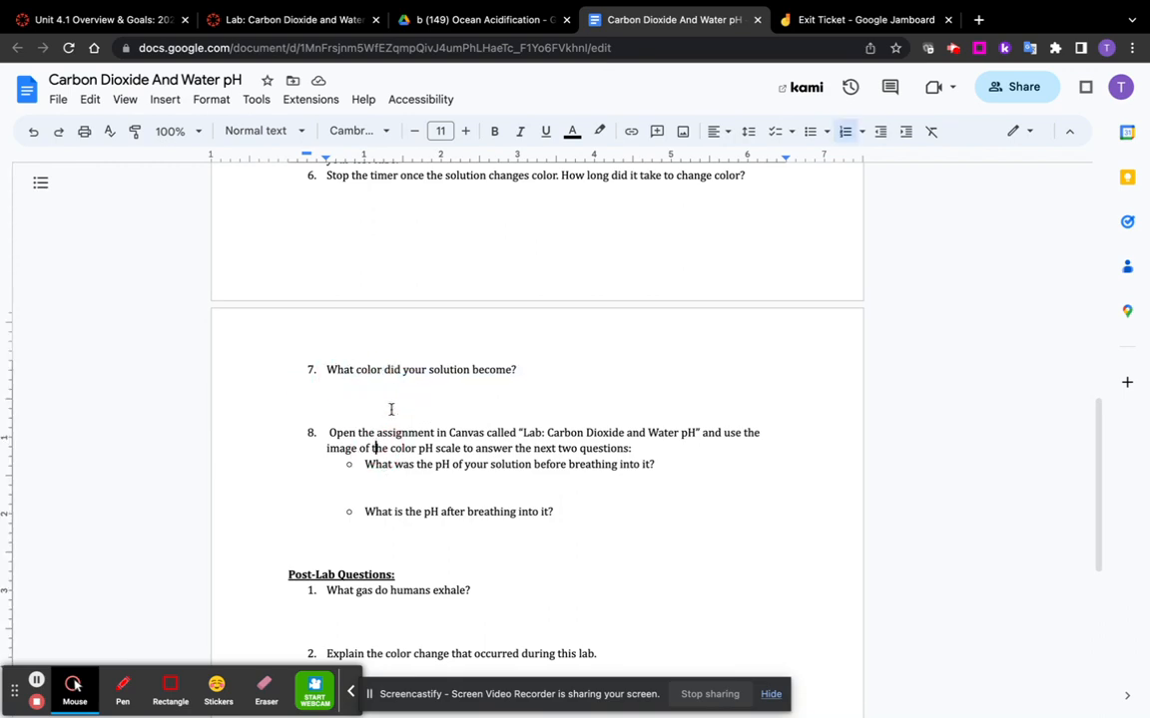
{"action": "scroll", "scroll_direction": "down", "scroll_amount": 3}
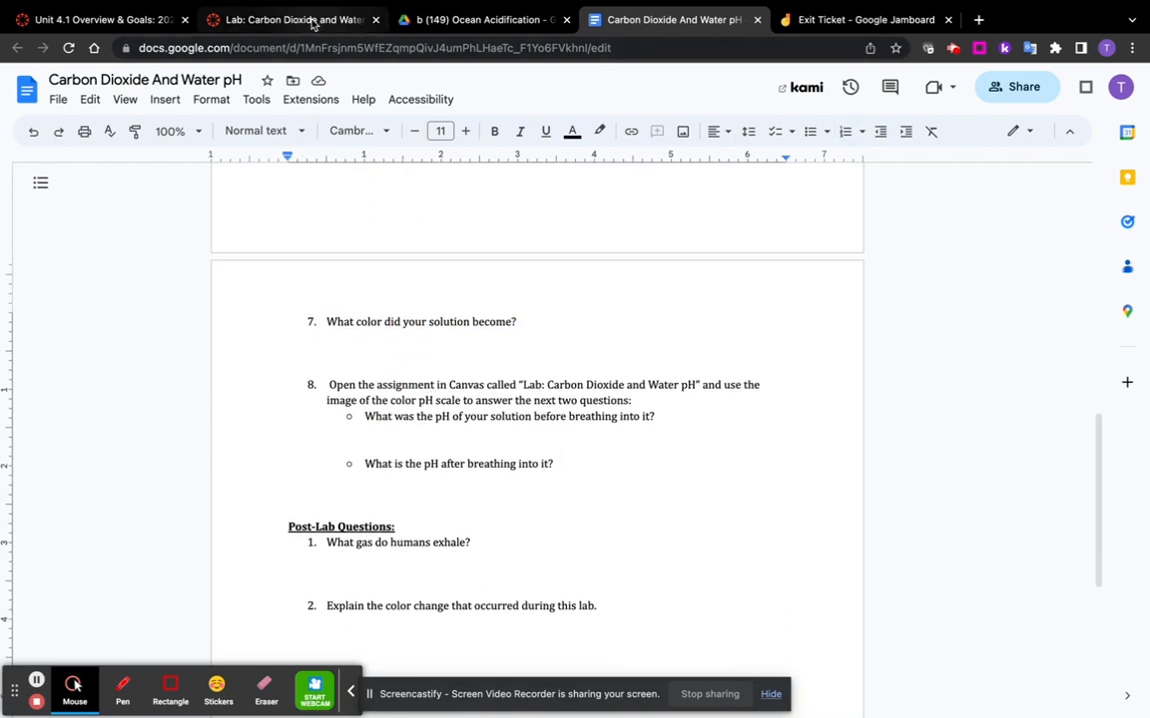
{"action": "left_click", "coordinate": [300, 19]}
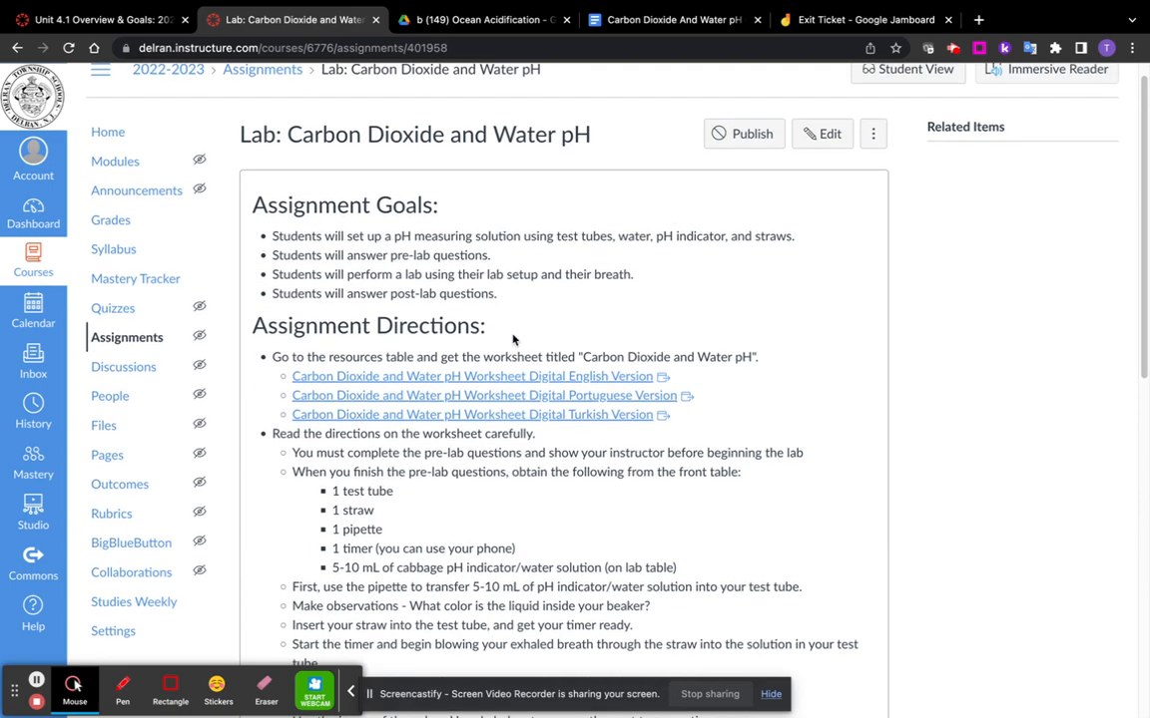
{"action": "scroll", "scroll_direction": "down", "scroll_amount": 3}
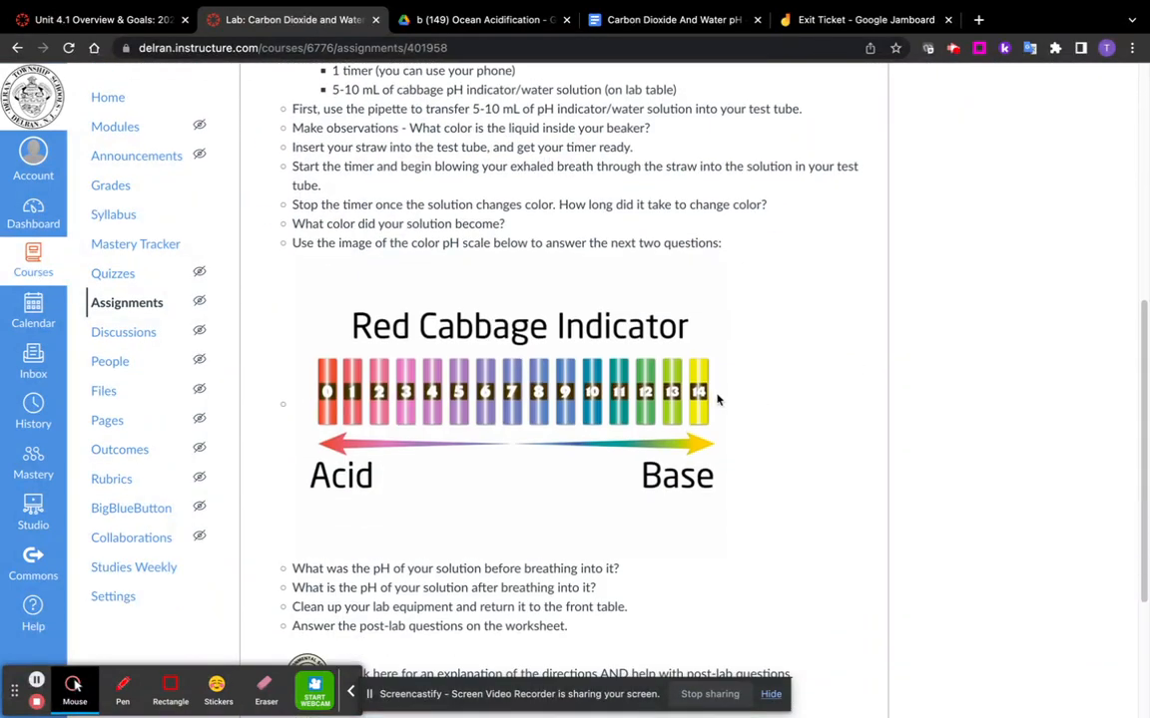
{"action": "mouse_move", "coordinate": [516, 425]}
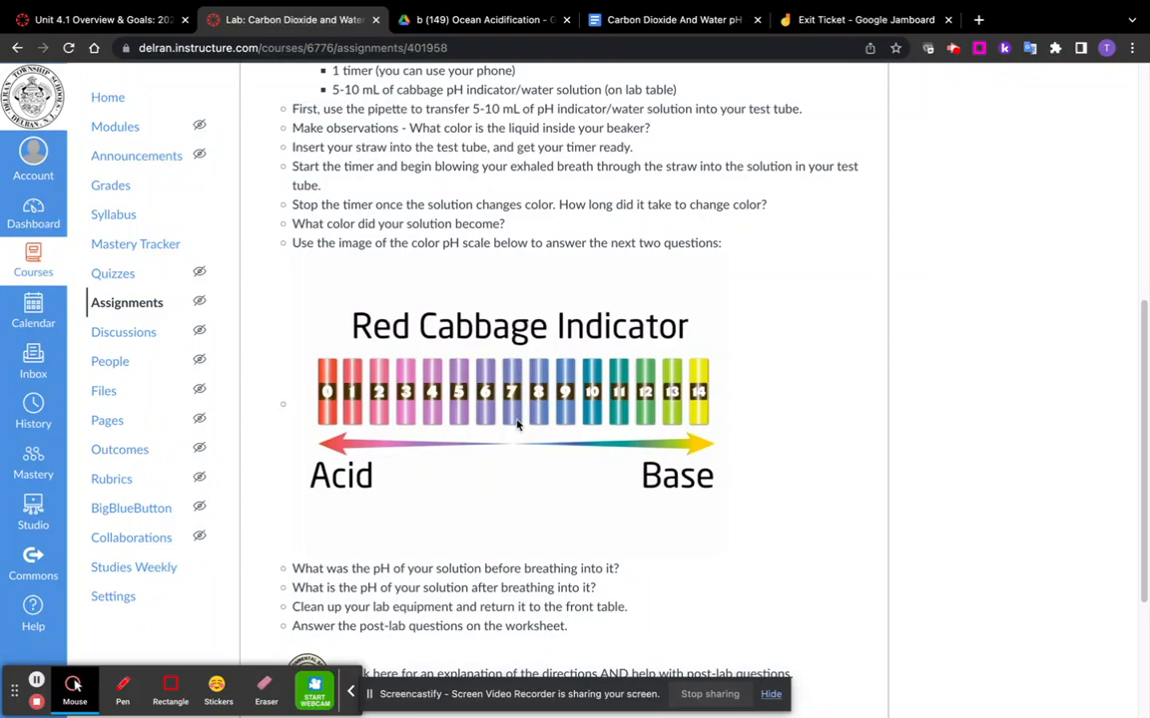
{"action": "mouse_move", "coordinate": [513, 439]}
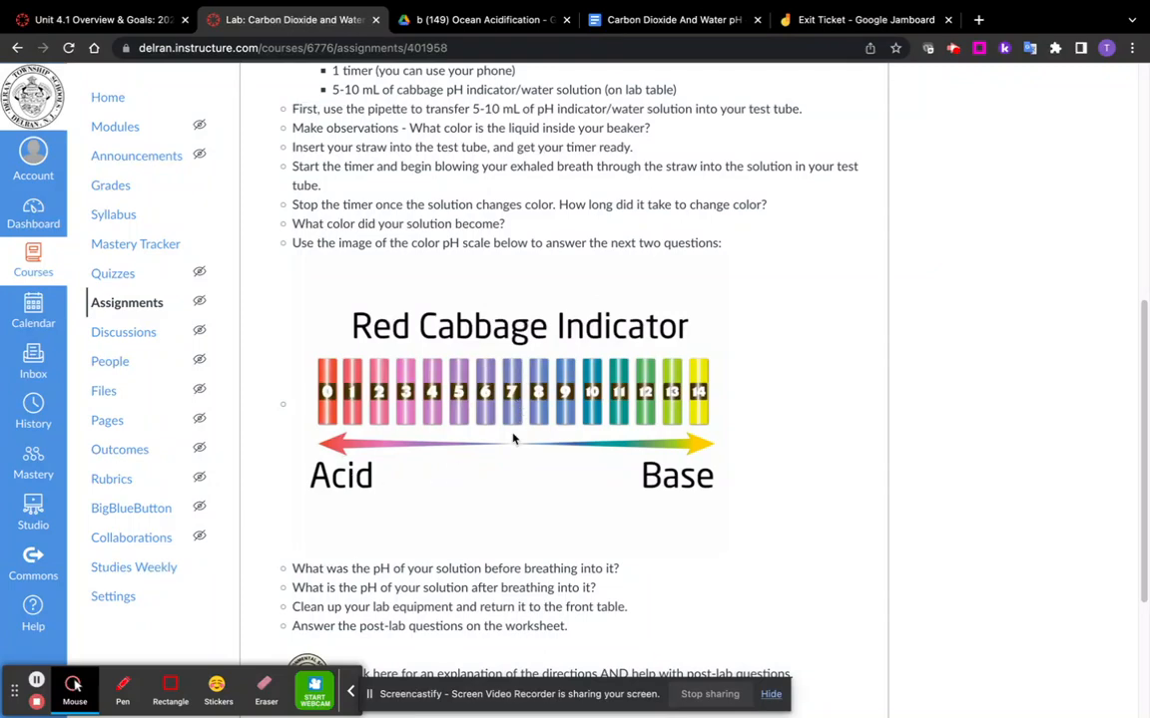
{"action": "left_click", "coordinate": [669, 20]}
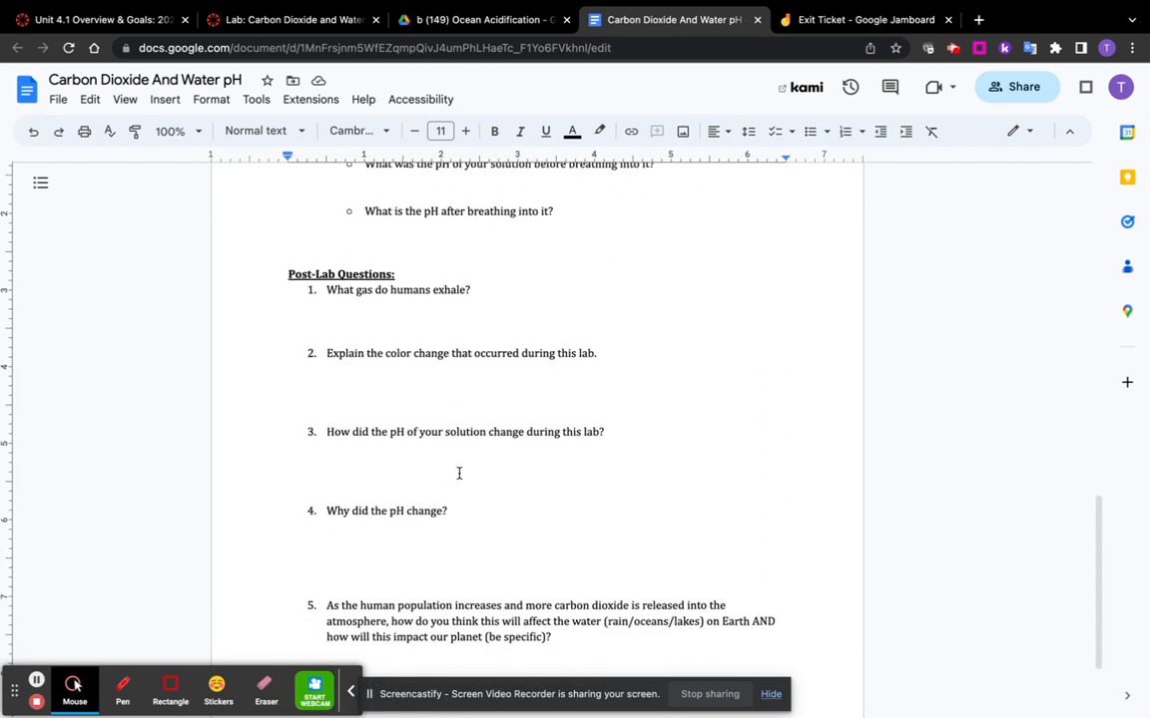
{"action": "scroll", "scroll_direction": "down", "scroll_amount": 3}
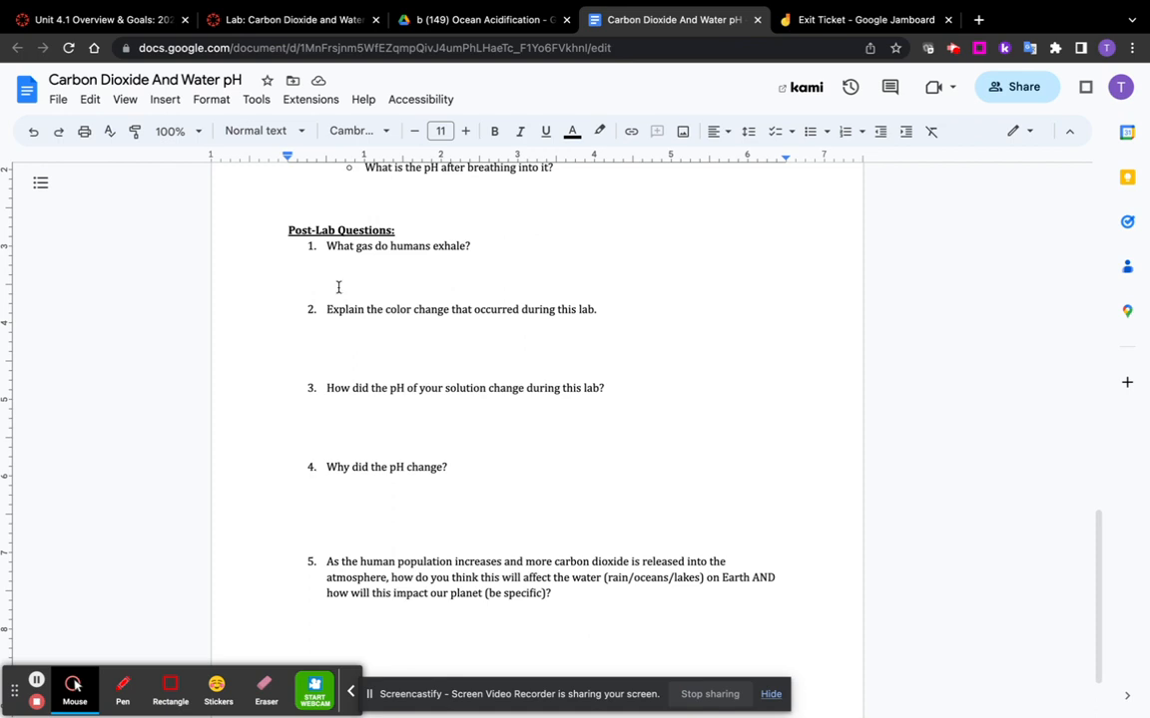
{"action": "scroll", "scroll_direction": "down", "scroll_amount": 3}
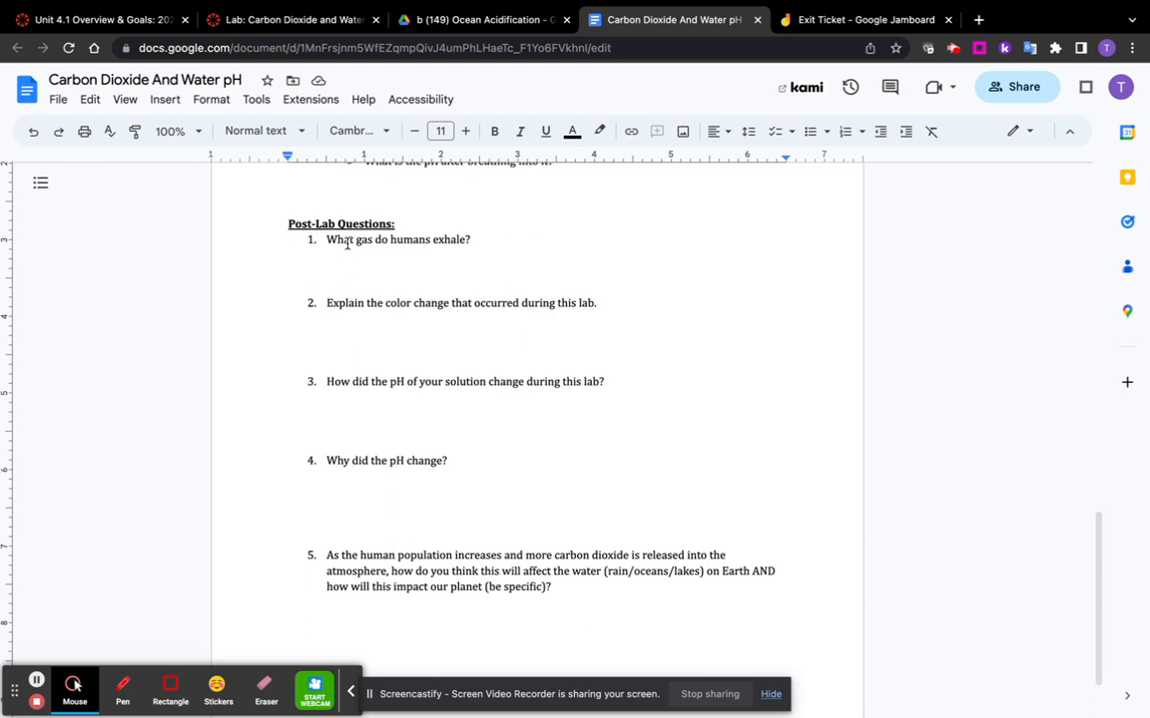
{"action": "left_click_drag", "start_coordinate": [392, 382], "coordinate": [488, 381]}
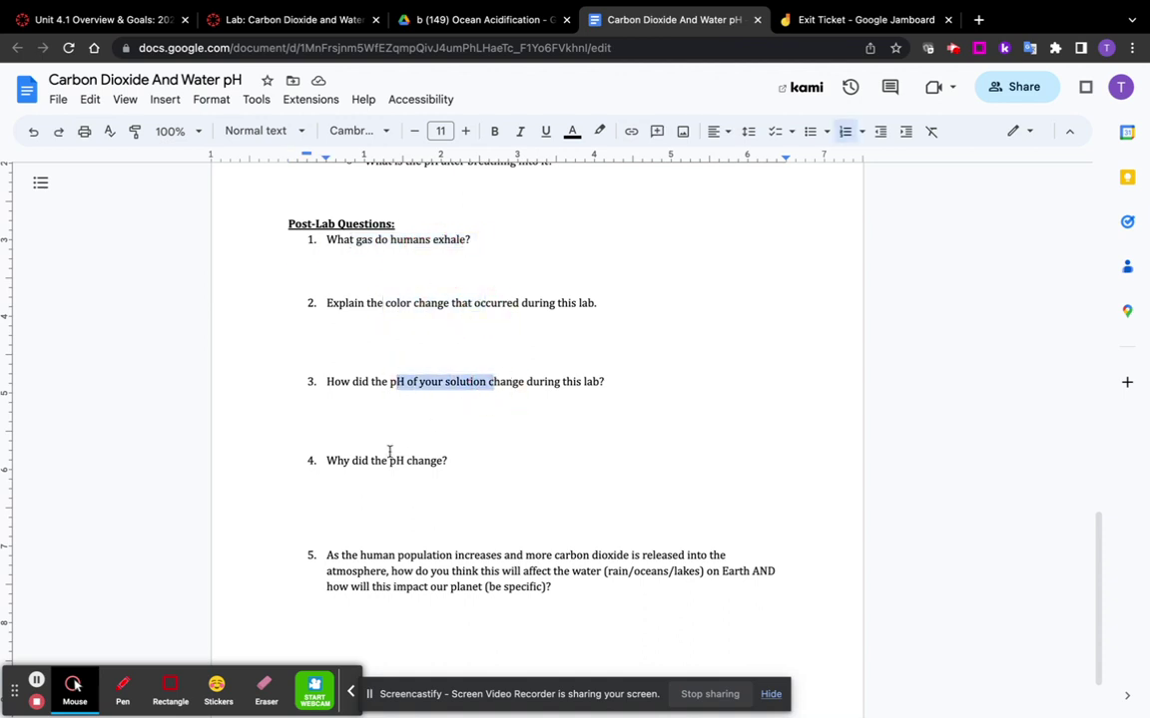